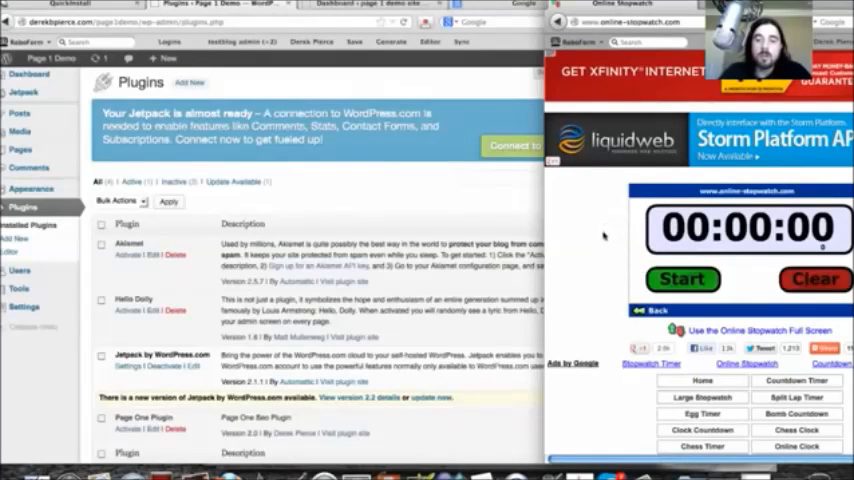
Reach the Page One Plugin installer listing its recommended plugins, all not yet installed.
scroll(down, 3)
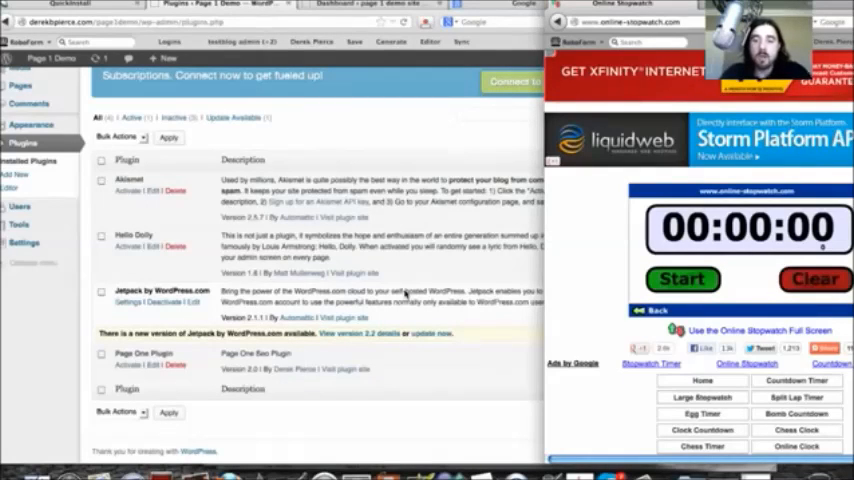
click(684, 280)
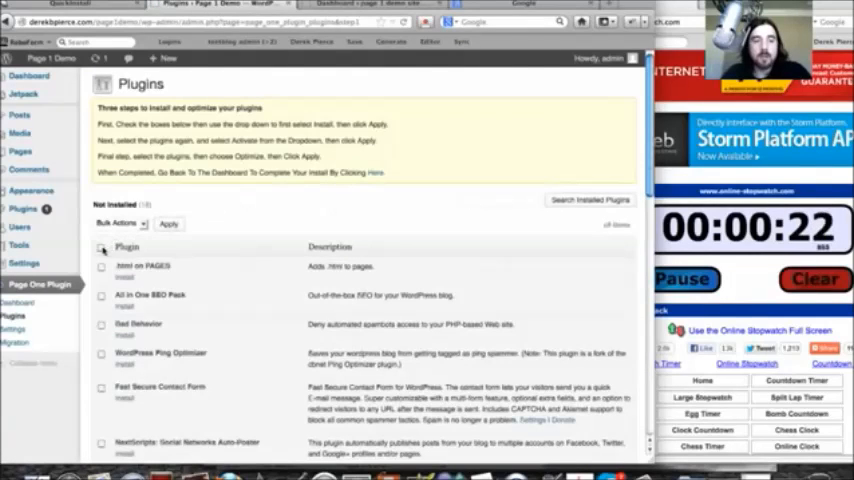
Bulk-install the listed plugins, select them all, then bulk-optimize them until Optimized is confirmed.
click(100, 246)
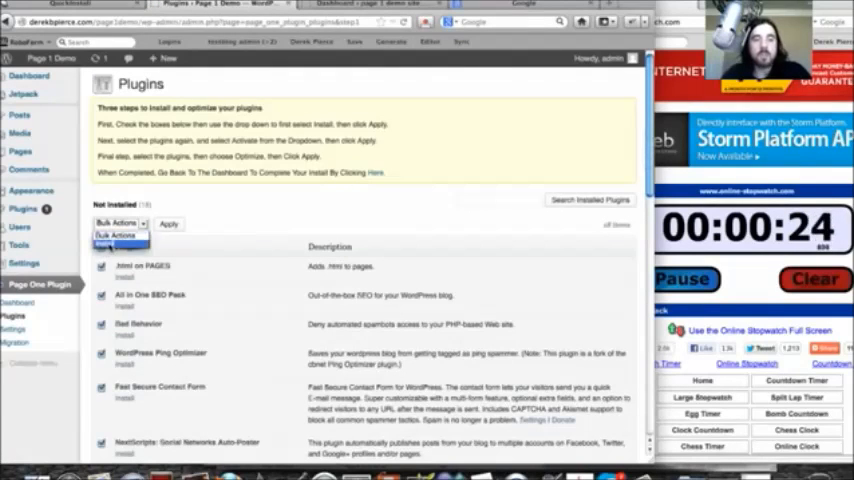
click(118, 236)
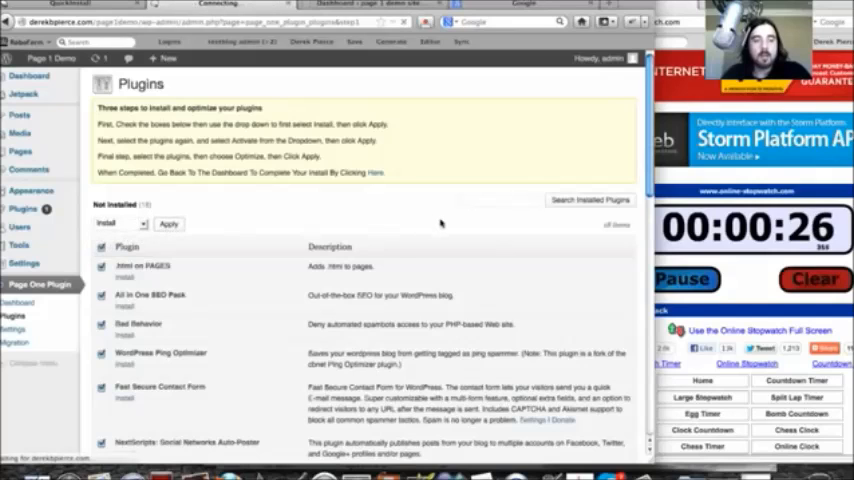
mouse_move(210, 126)
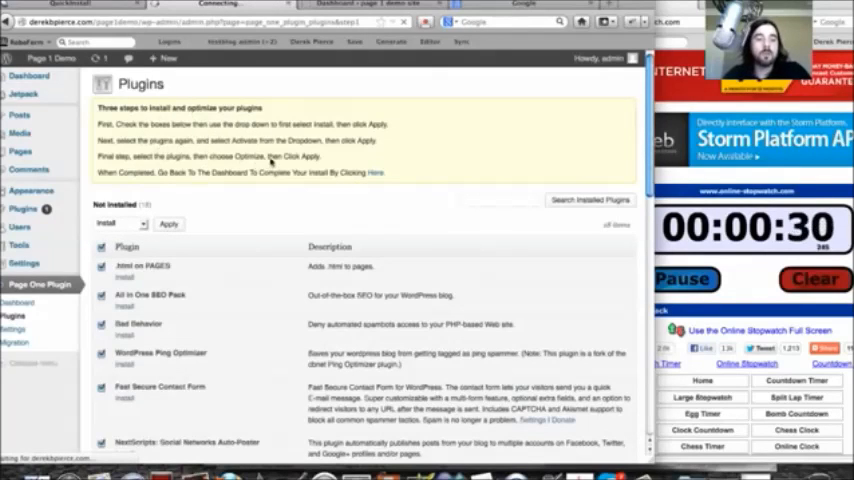
mouse_move(312, 222)
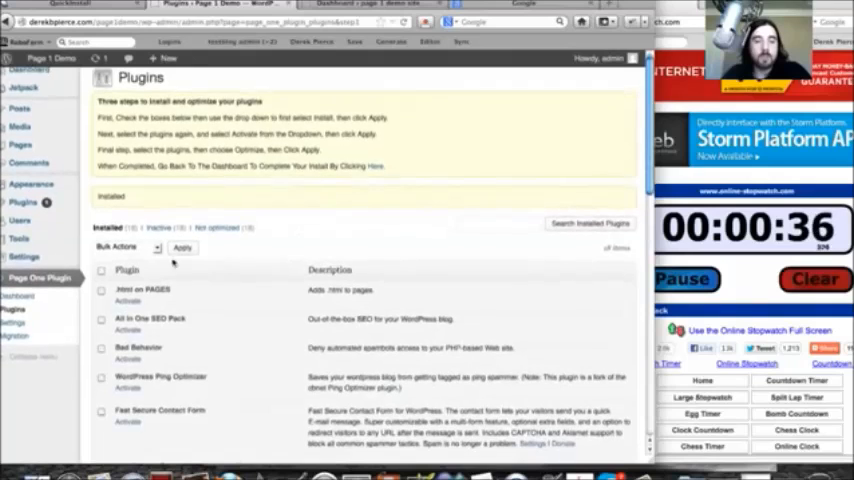
click(100, 270)
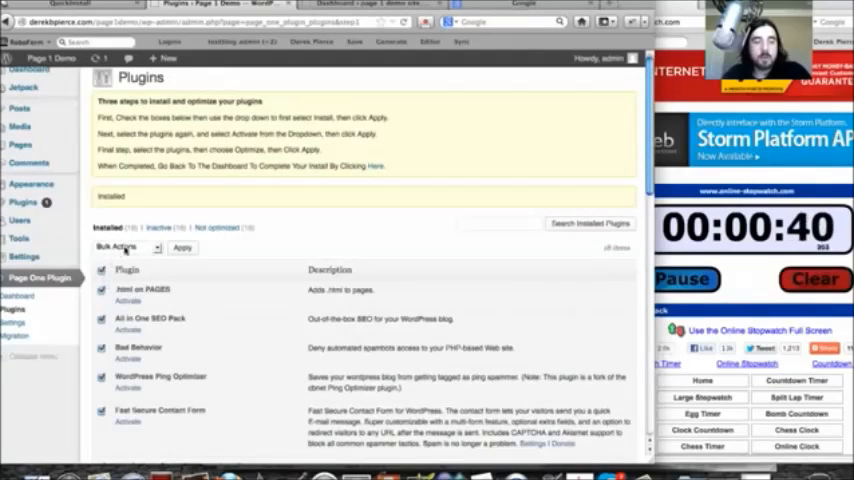
click(128, 246)
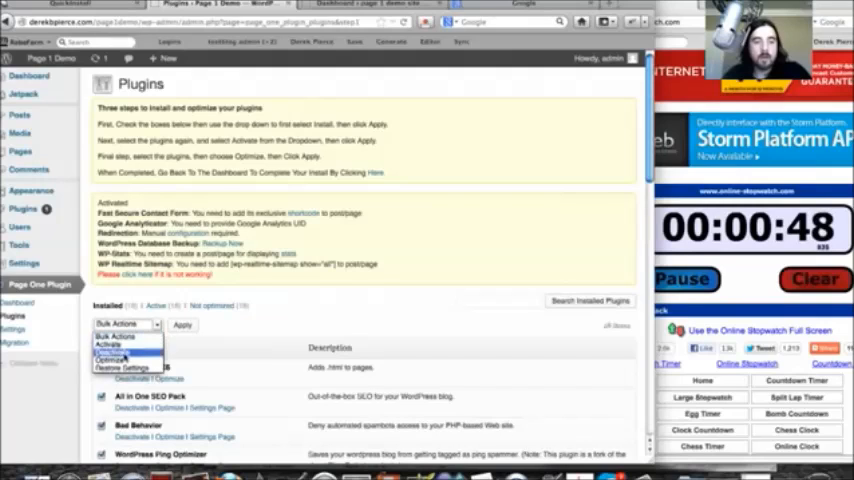
click(120, 360)
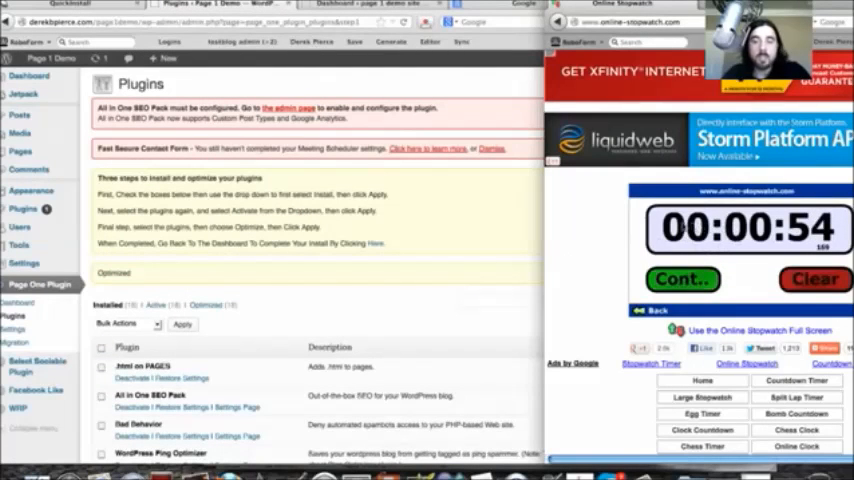
mouse_move(426, 220)
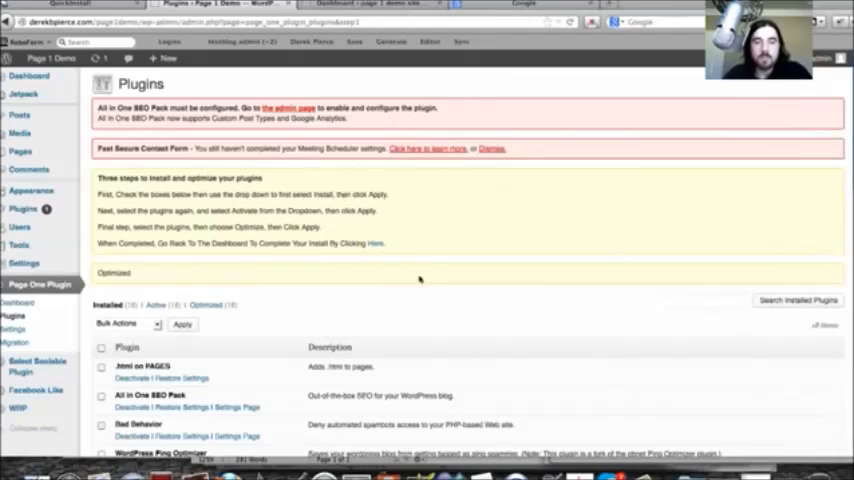
mouse_move(96, 246)
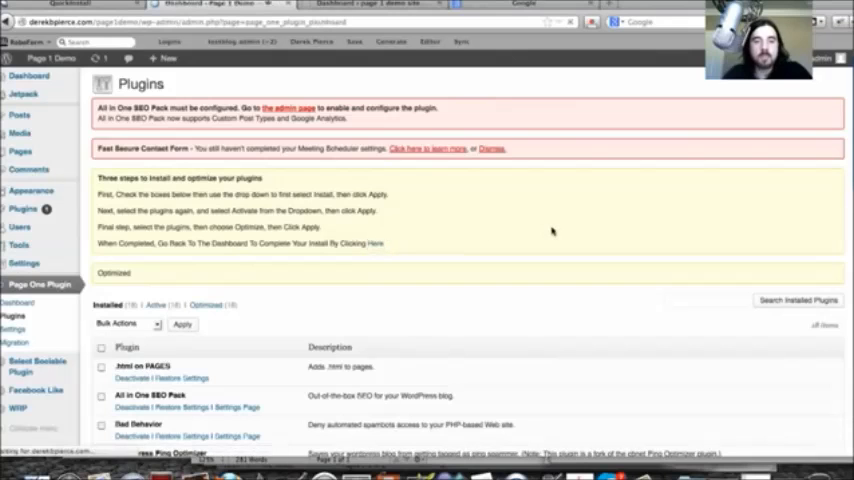
Return to the Page One Plugin dashboard showing 18 of 18 plugins installed.
click(40, 284)
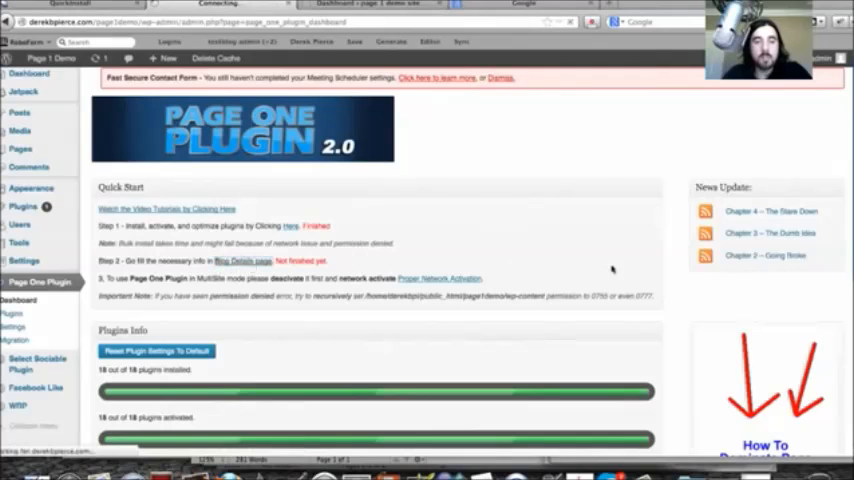
Fill the Page One Plugin settings, entering 'keywords' as Meta Keywords alongside description, tagline and promotion text.
click(12, 328)
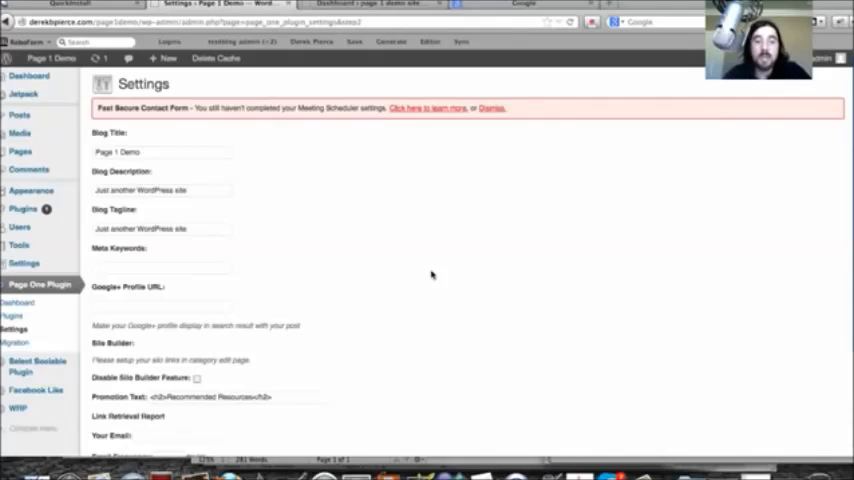
mouse_move(112, 282)
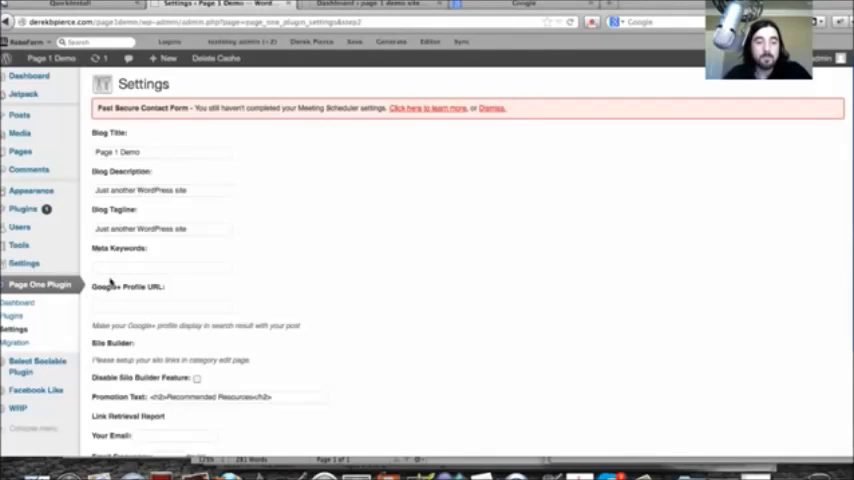
text(keyw)
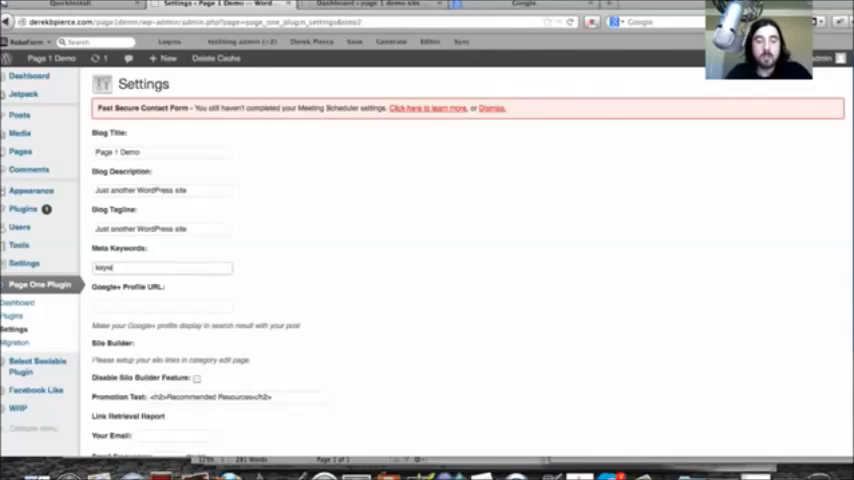
text(keywords)
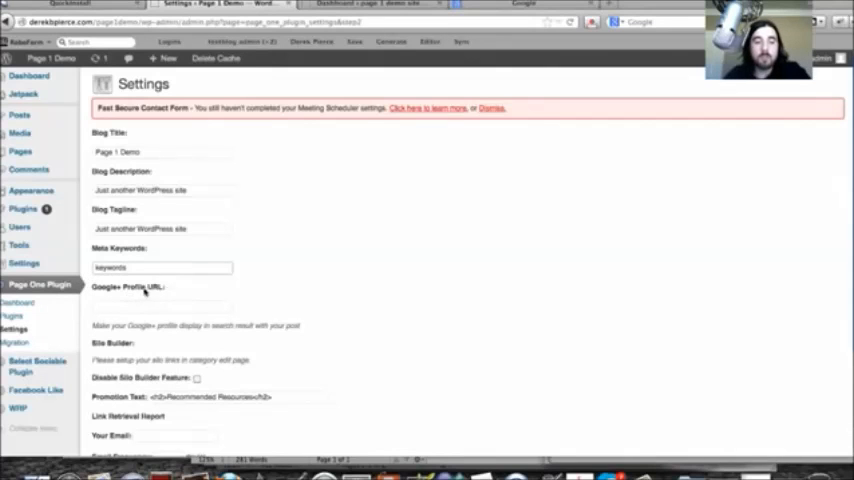
scroll(down, 3)
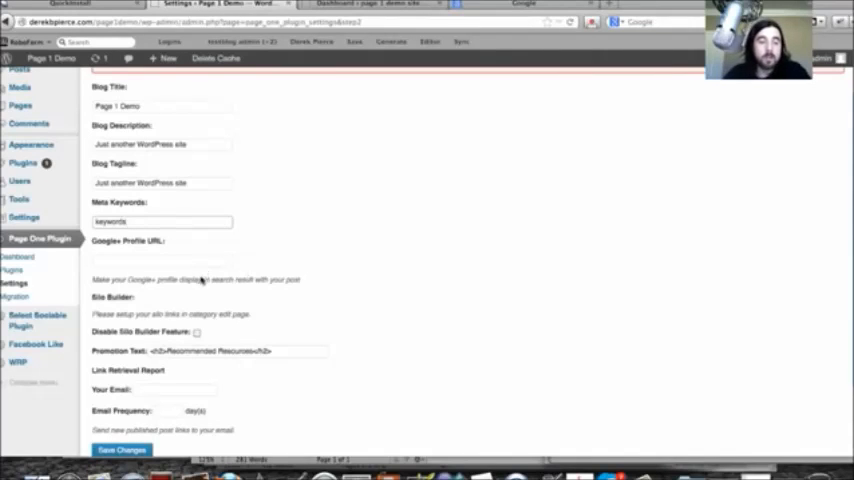
scroll(down, 3)
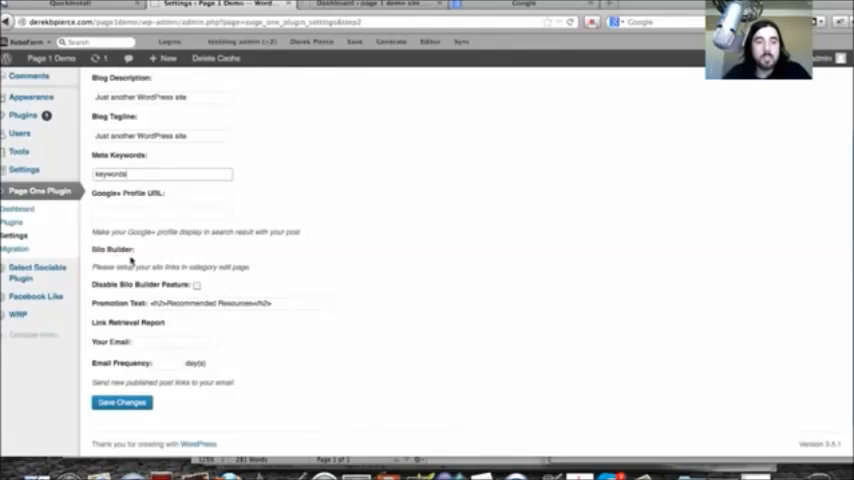
mouse_move(110, 250)
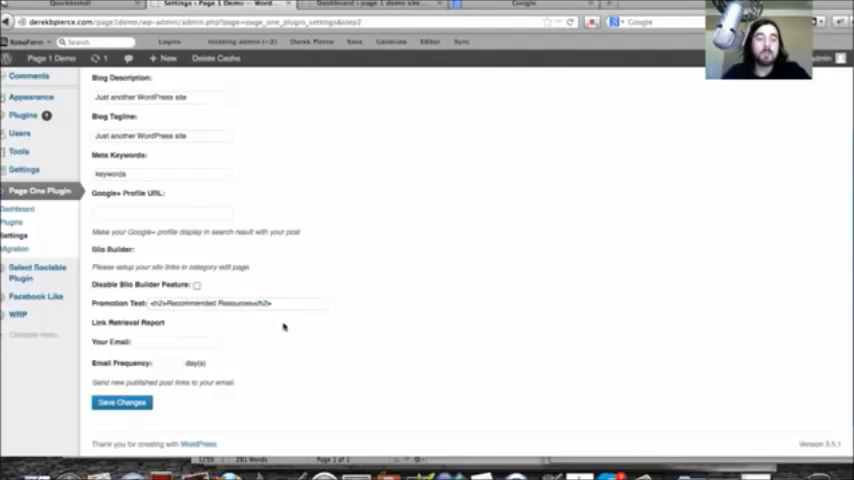
mouse_move(332, 344)
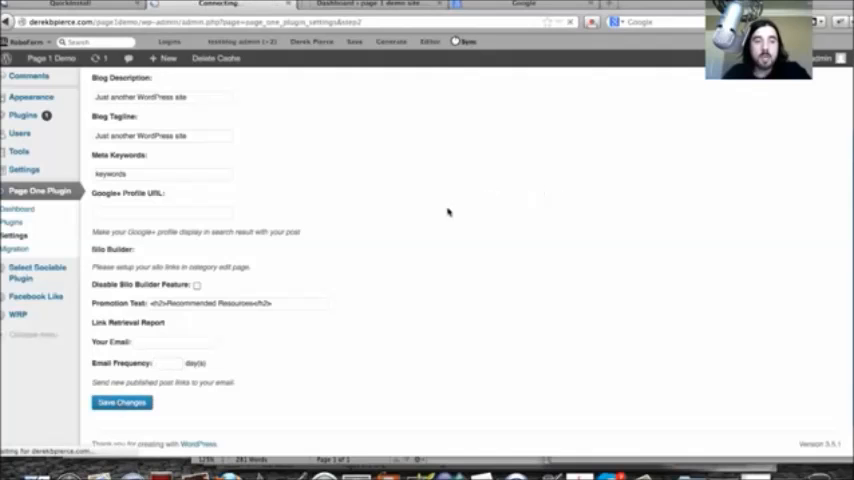
Save the Page One Plugin blog settings and move on to the post Categories page.
click(120, 402)
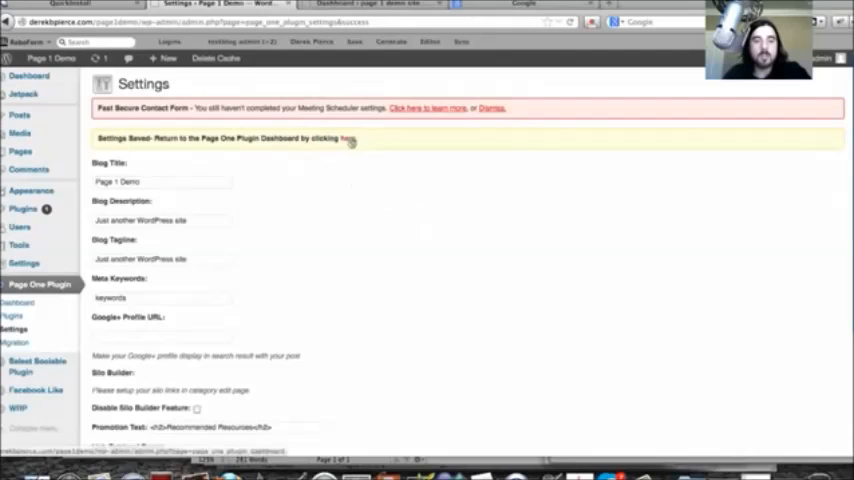
click(348, 140)
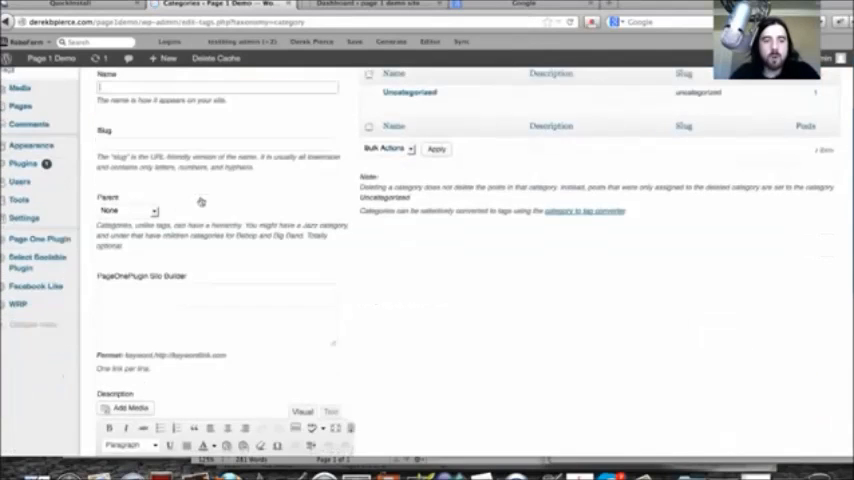
Scroll the Categories form to review the Silo Builder field before heading to the posts list.
scroll(down, 3)
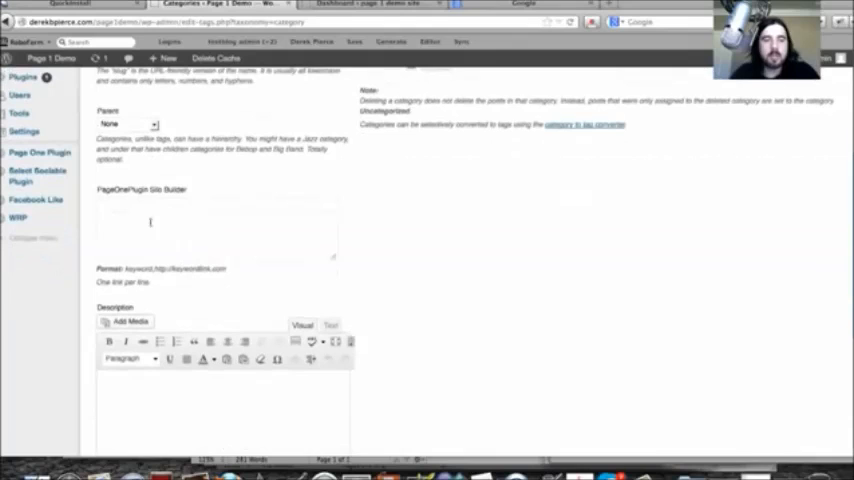
scroll(down, 3)
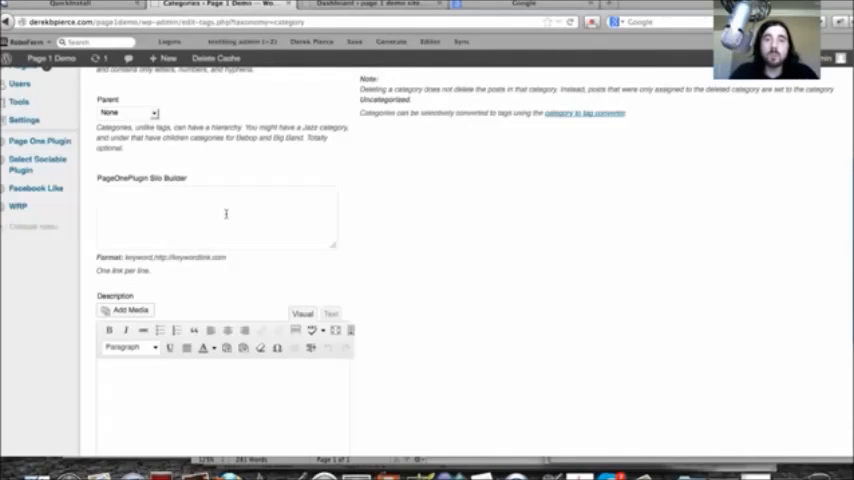
scroll(up, 3)
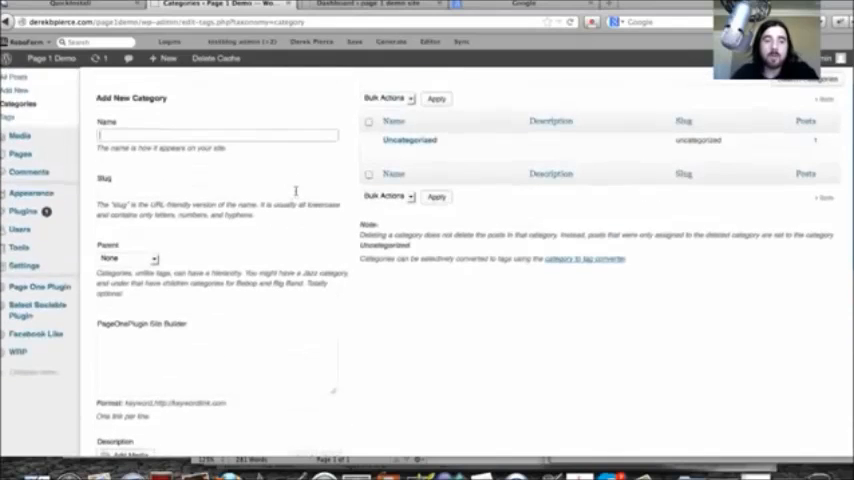
scroll(down, 3)
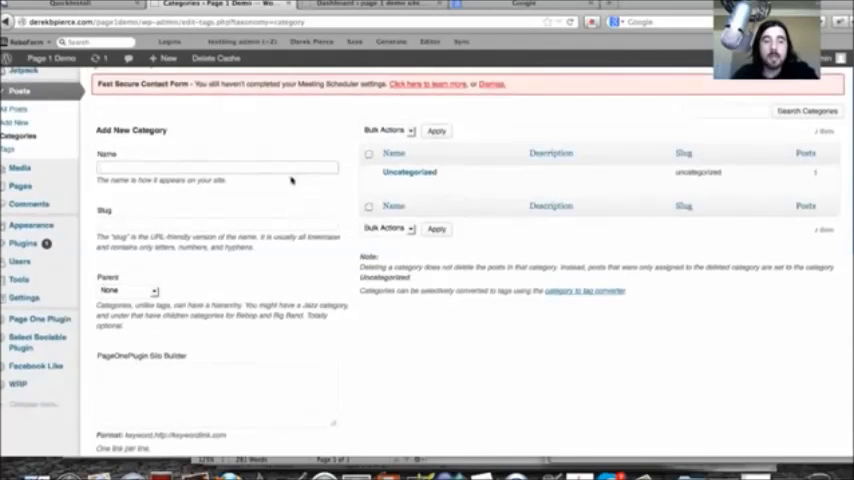
scroll(down, 3)
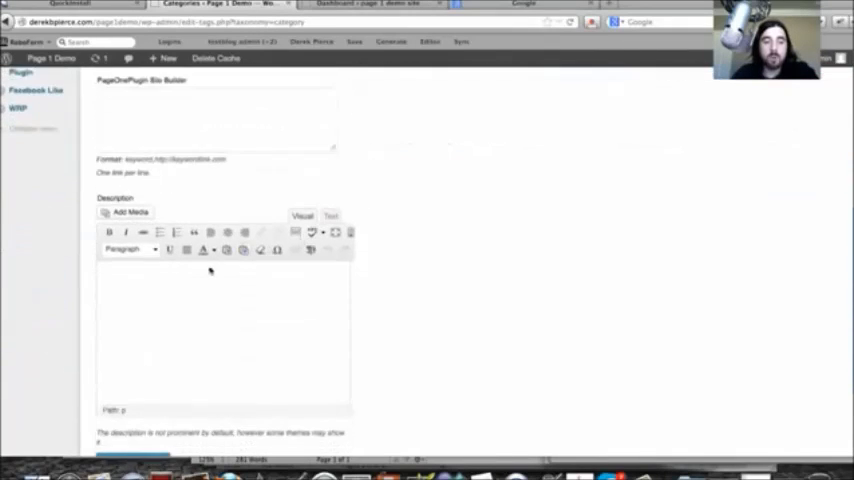
scroll(down, 3)
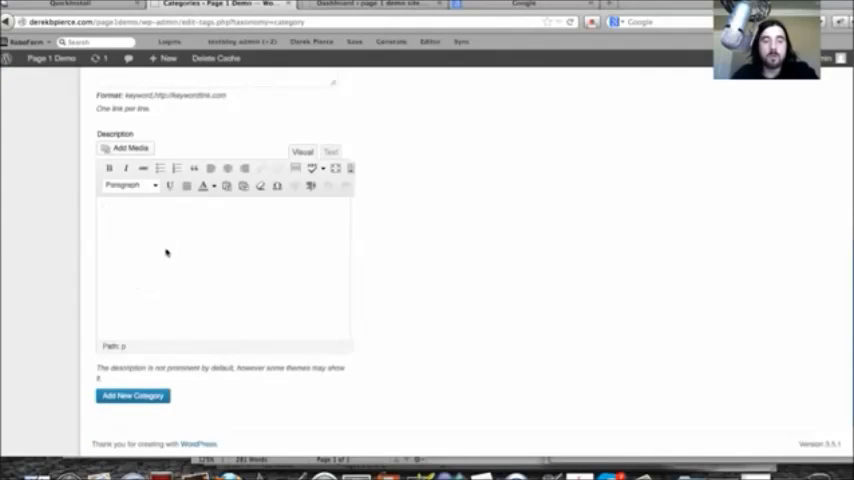
mouse_move(130, 224)
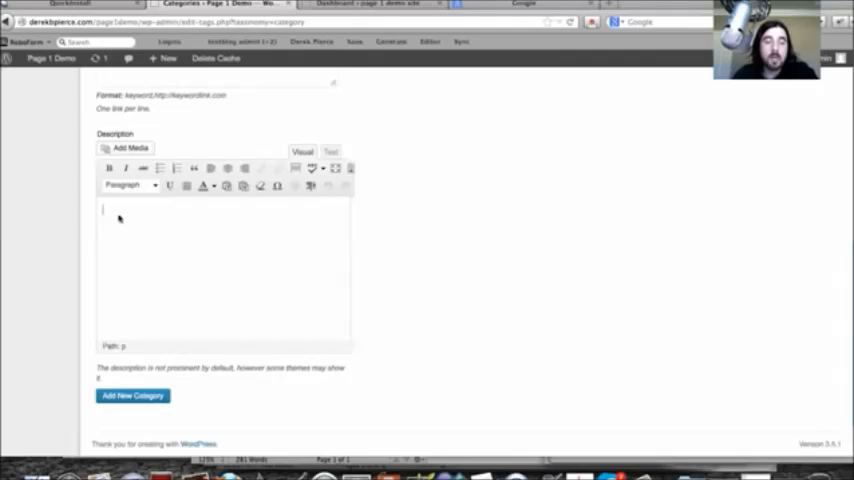
mouse_move(128, 222)
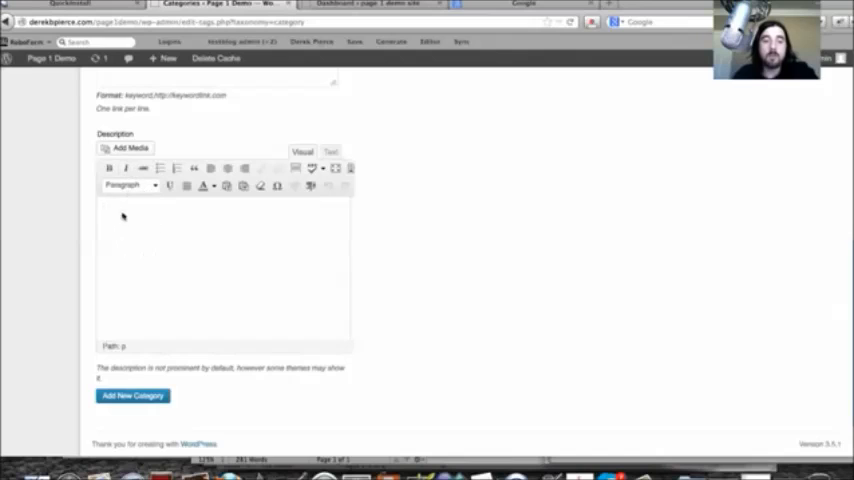
mouse_move(148, 228)
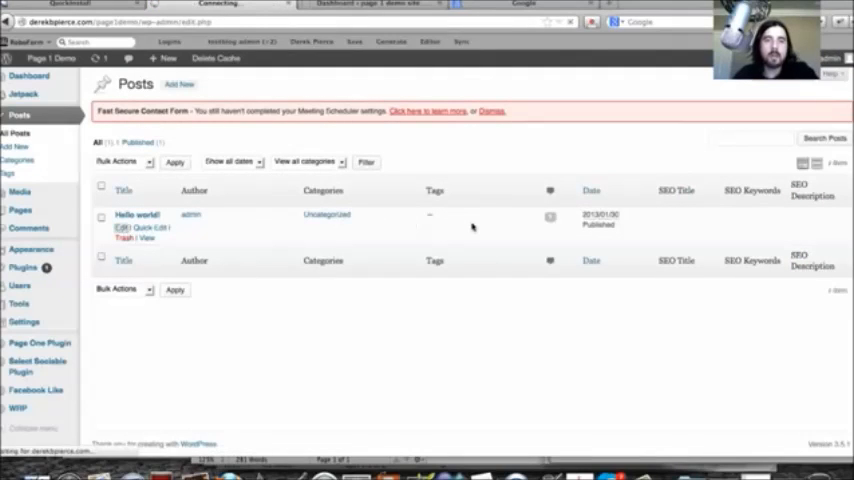
Edit Hello world!, set 'blogging' as its keyword and check its density at 6.66%.
click(136, 214)
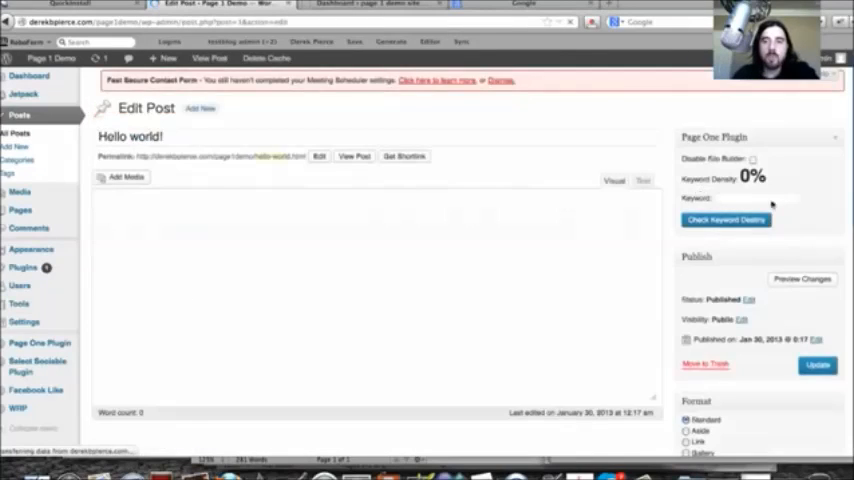
click(614, 188)
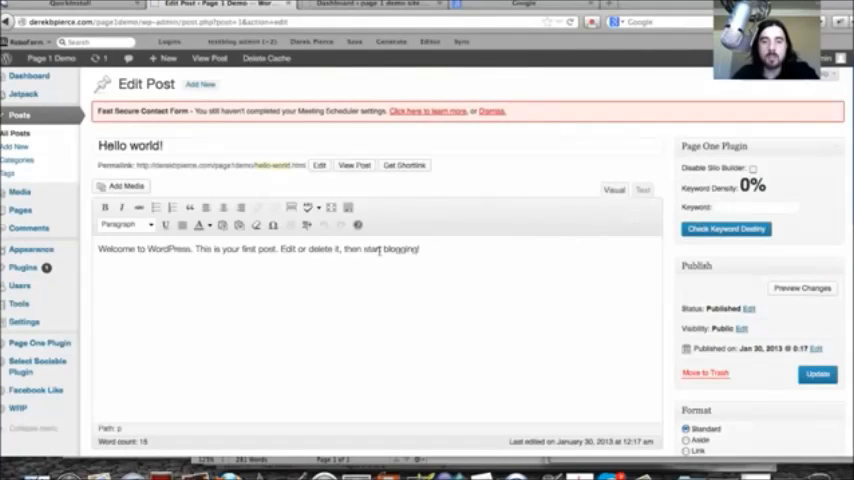
double_click(400, 250)
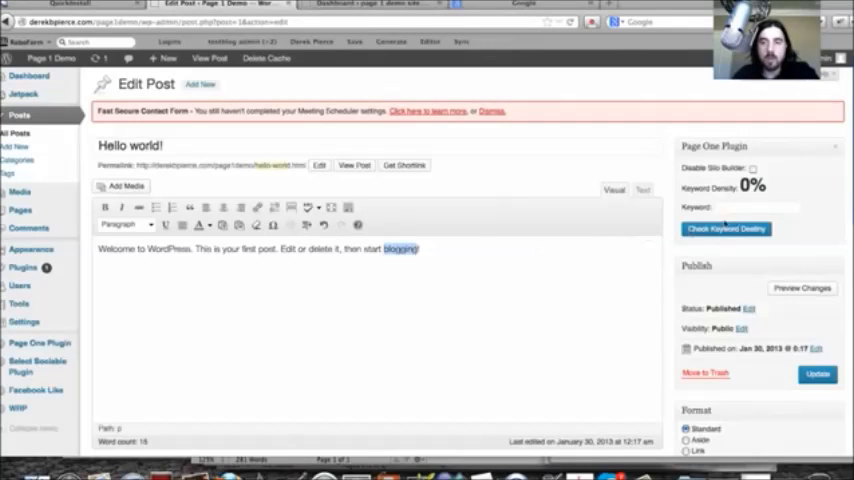
text(blogging)
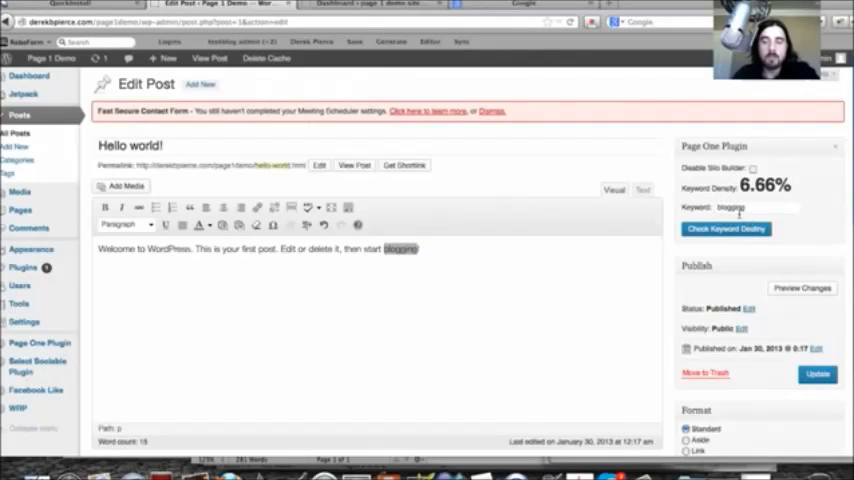
mouse_move(664, 278)
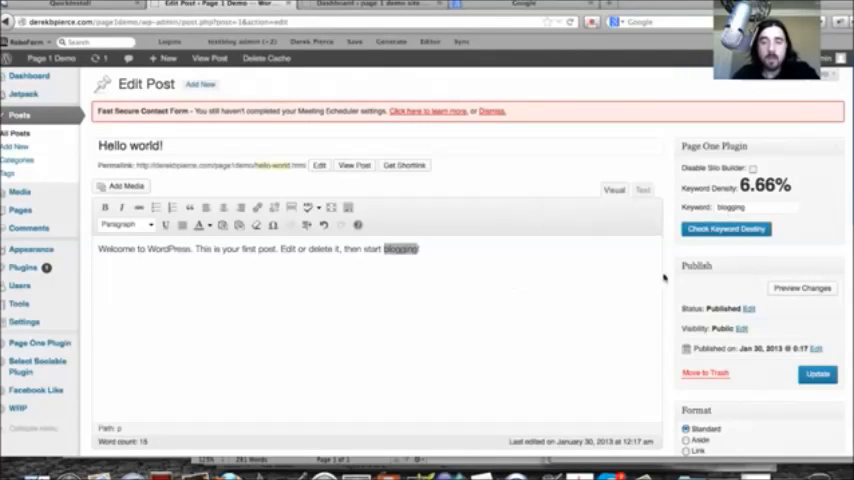
mouse_move(644, 308)
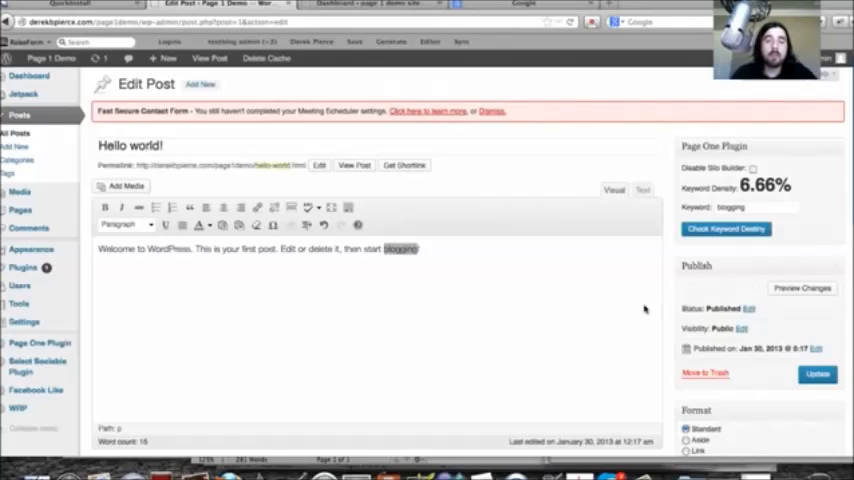